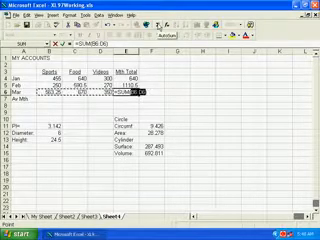
Confirm =SUM(B6:D6) in E6 so March's Mth Total reads 1583.25
{"action": "key", "text": "Enter"}
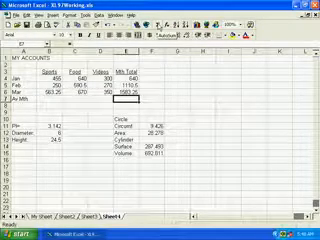